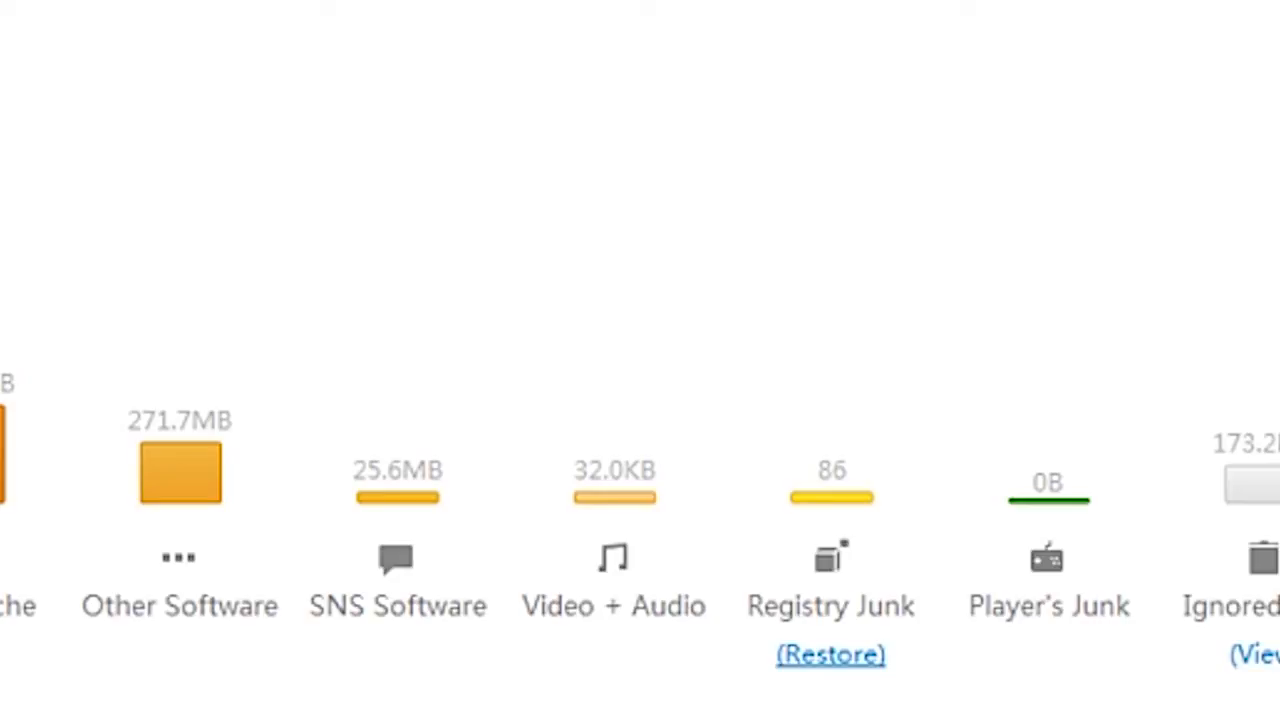
Step: Open Clean Master's Settings on Notify, showing scan after booting, 1-day reminders, 300M threshold
{"action": "left_click", "coordinate": [832, 654]}
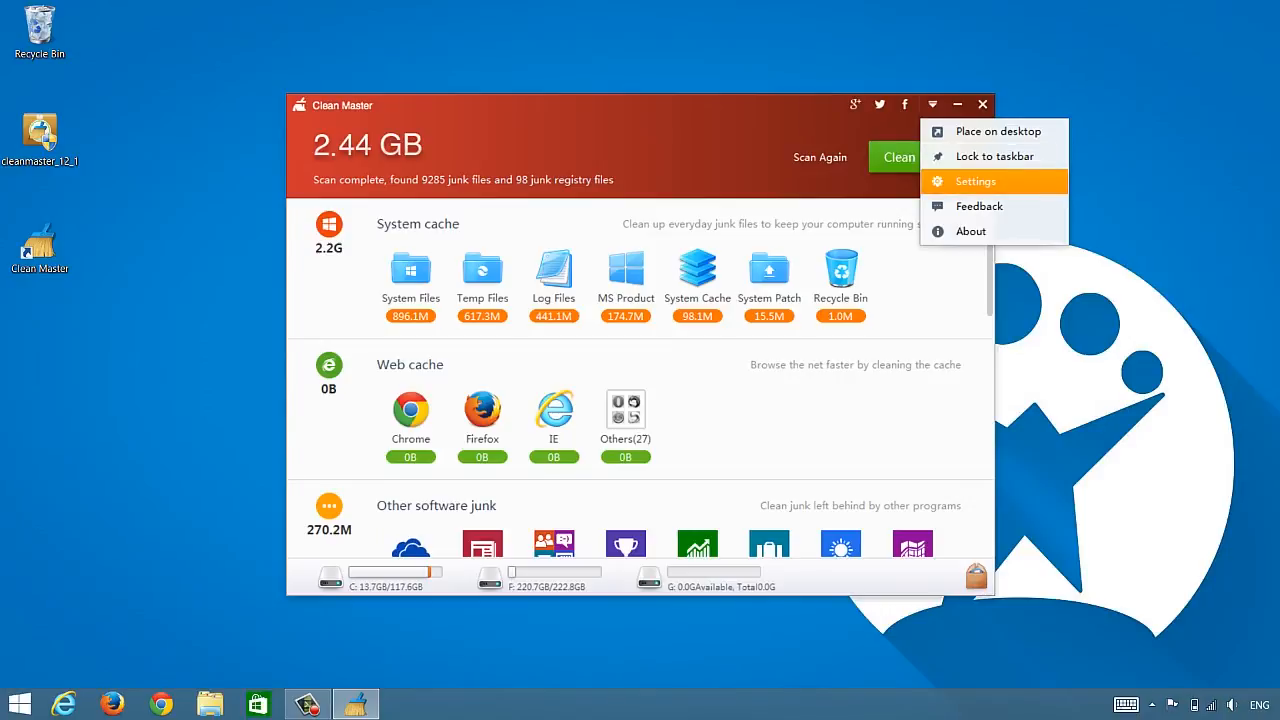
{"action": "left_click", "coordinate": [976, 181]}
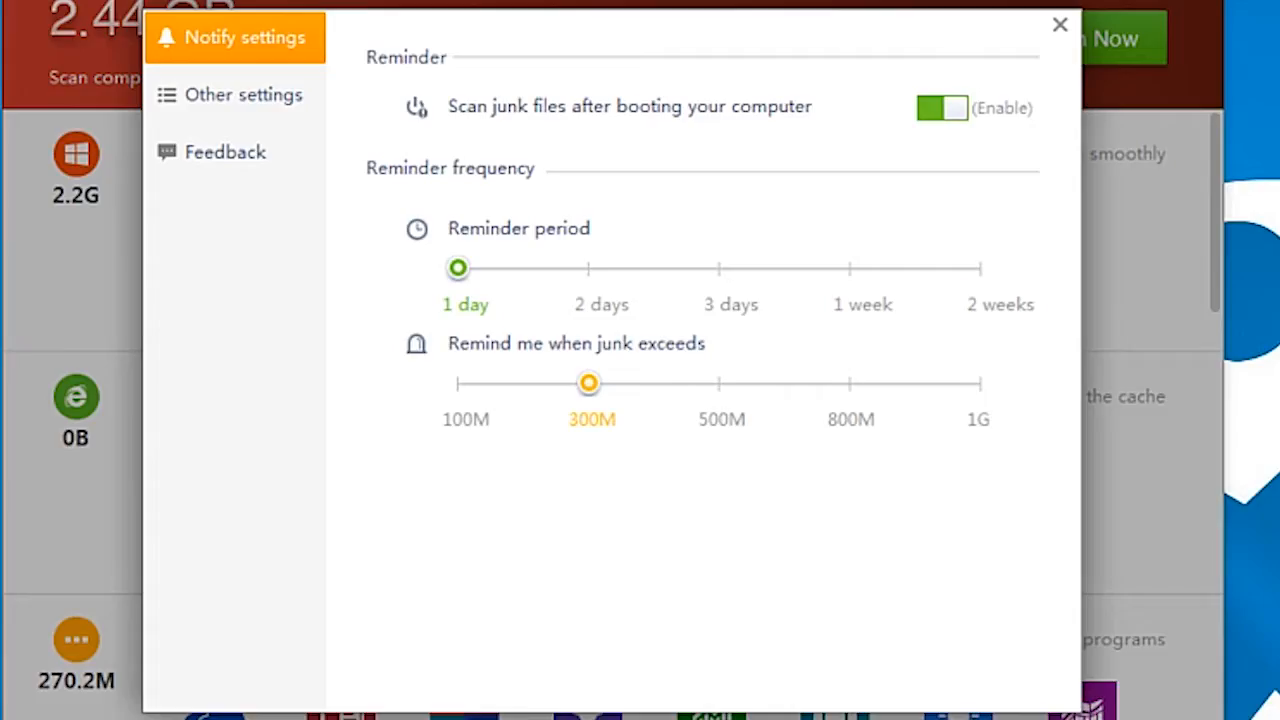